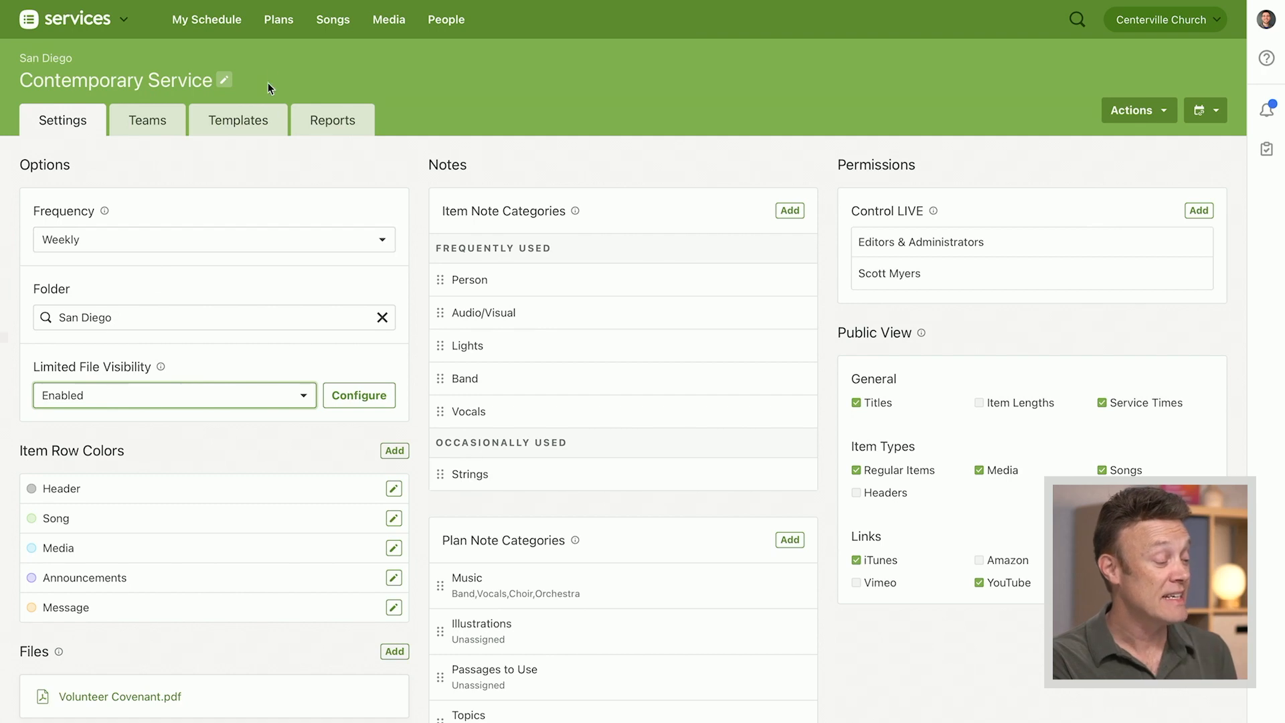
Go to the Plans overview showing the Boone, Kingston, San Diego and Union City folders.
{"action": "left_click", "coordinate": [278, 19]}
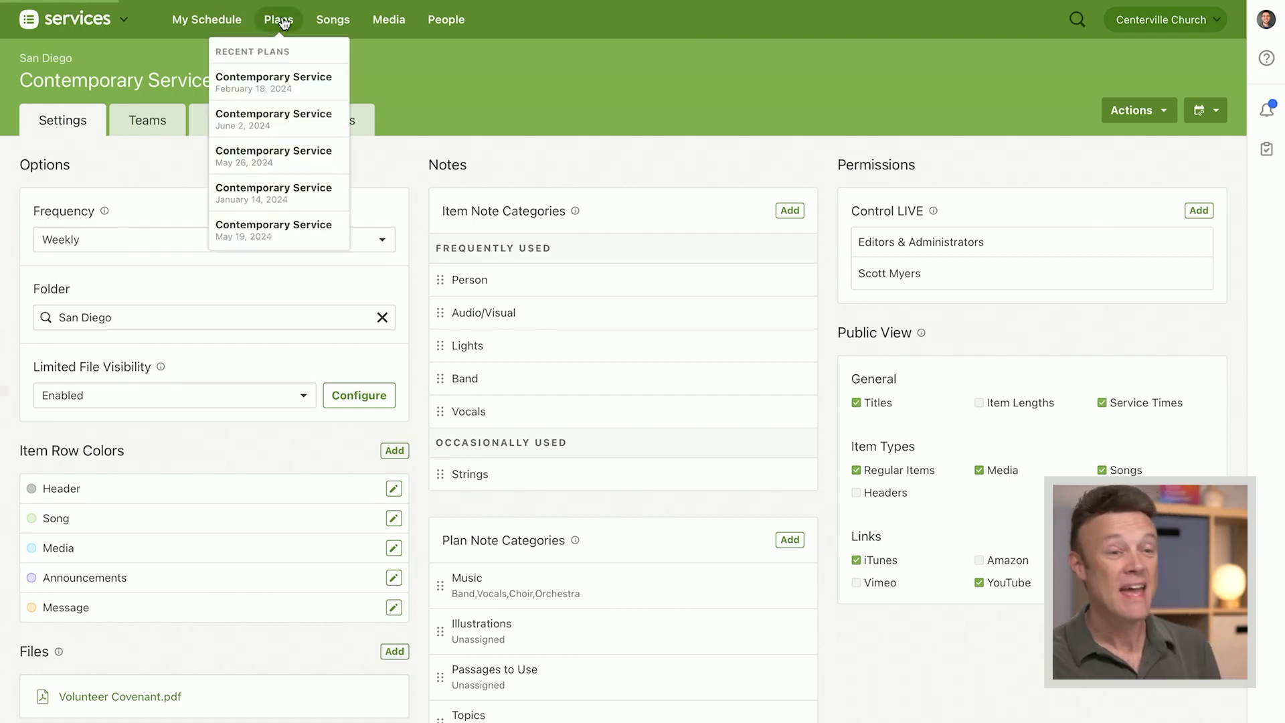
{"action": "left_click", "coordinate": [278, 19]}
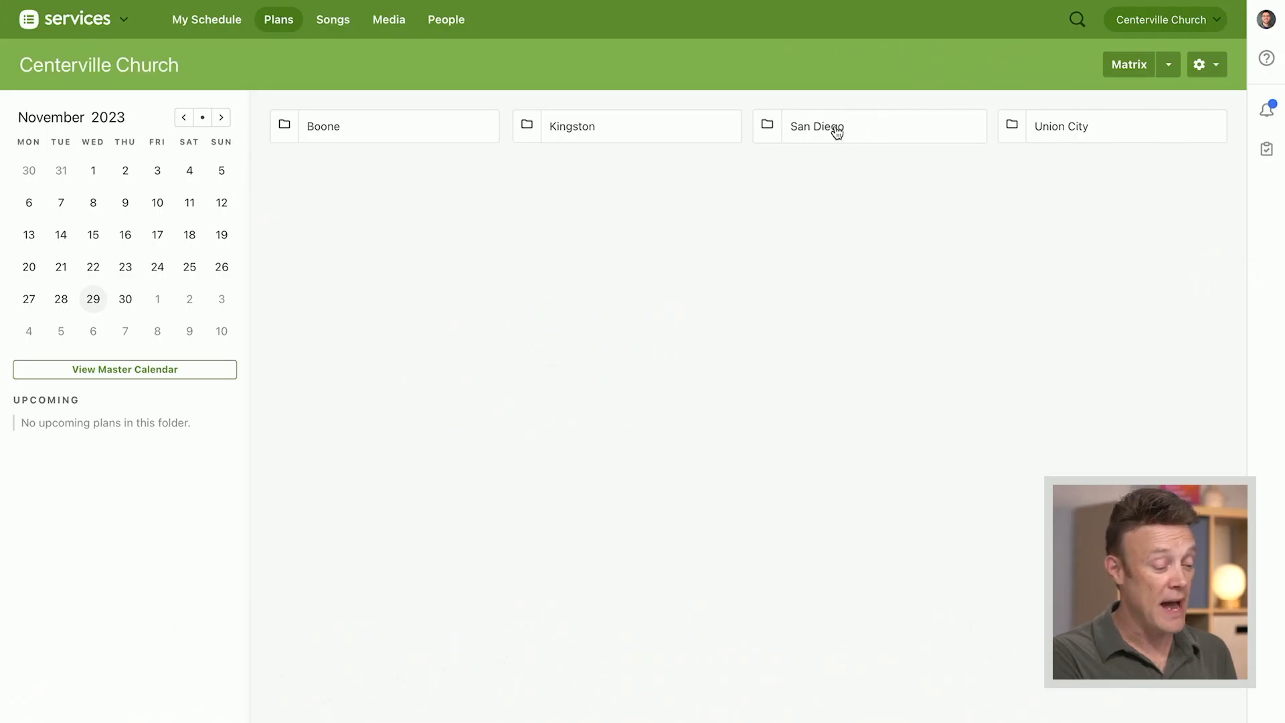
Open the San Diego folder and show the Contemporary Service row's gear options.
{"action": "left_click", "coordinate": [819, 125]}
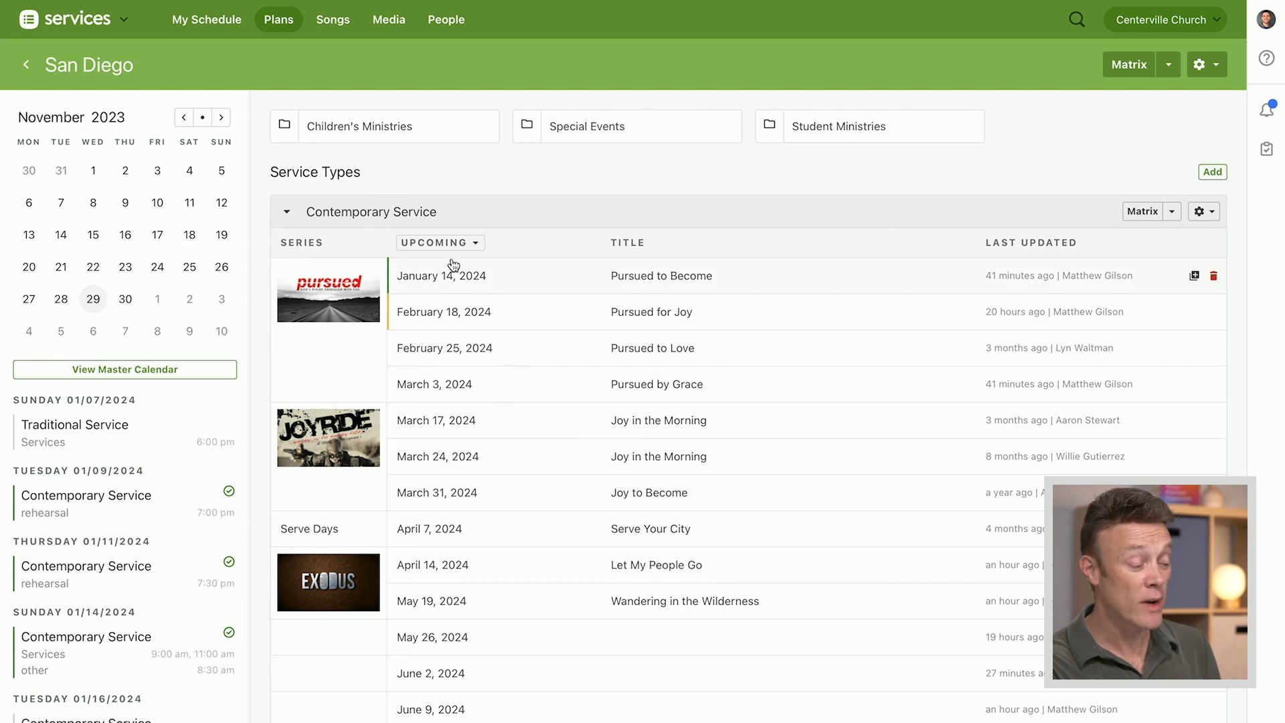
{"action": "mouse_move", "coordinate": [1072, 233]}
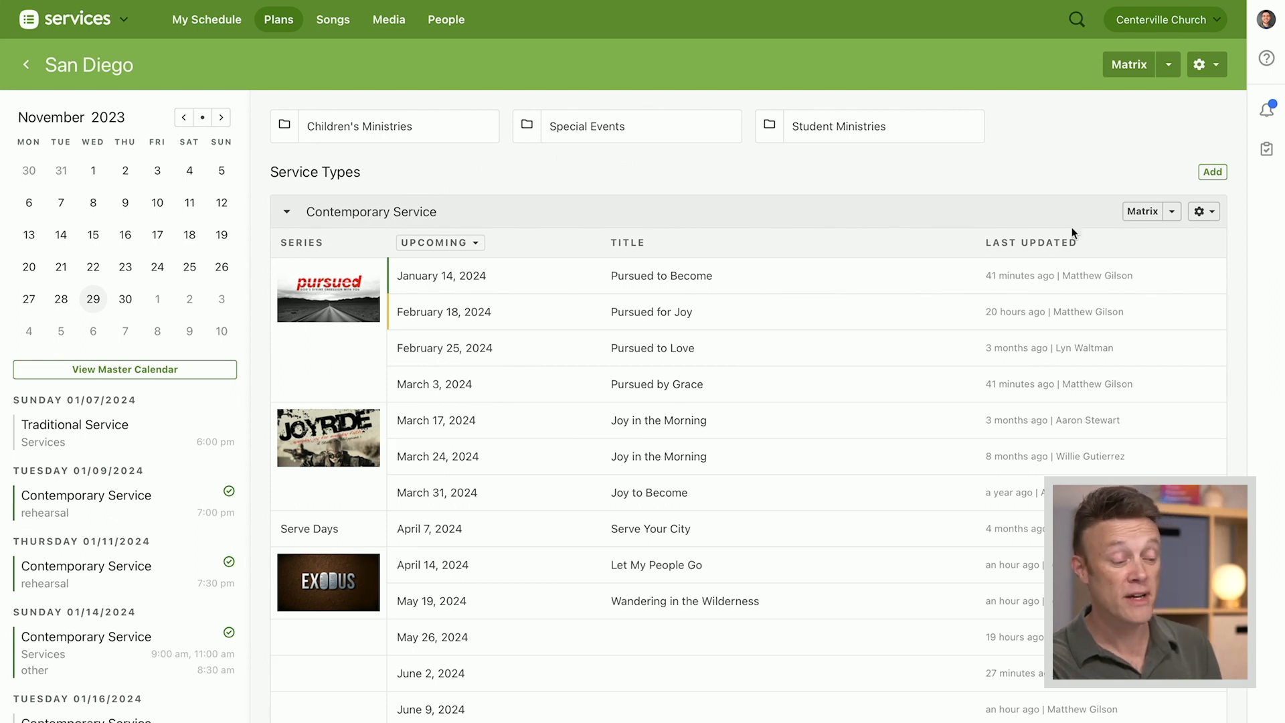
{"action": "left_click", "coordinate": [1201, 211]}
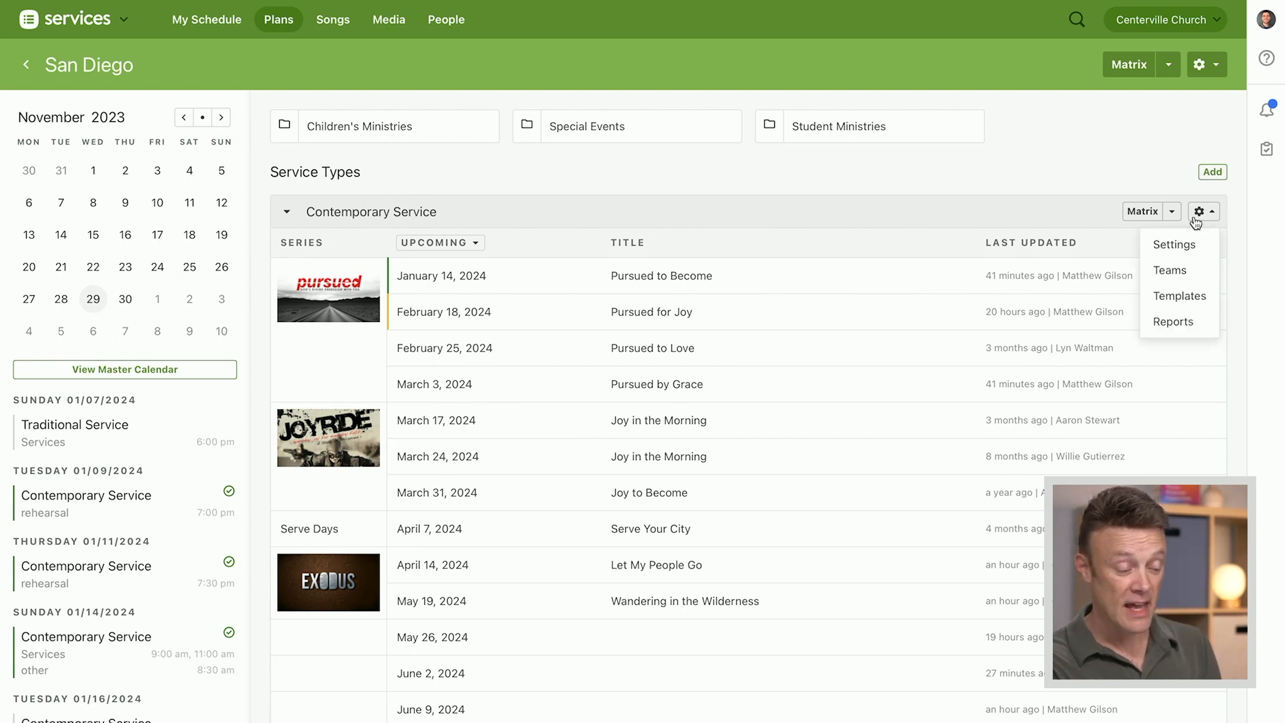
{"action": "mouse_move", "coordinate": [1179, 296]}
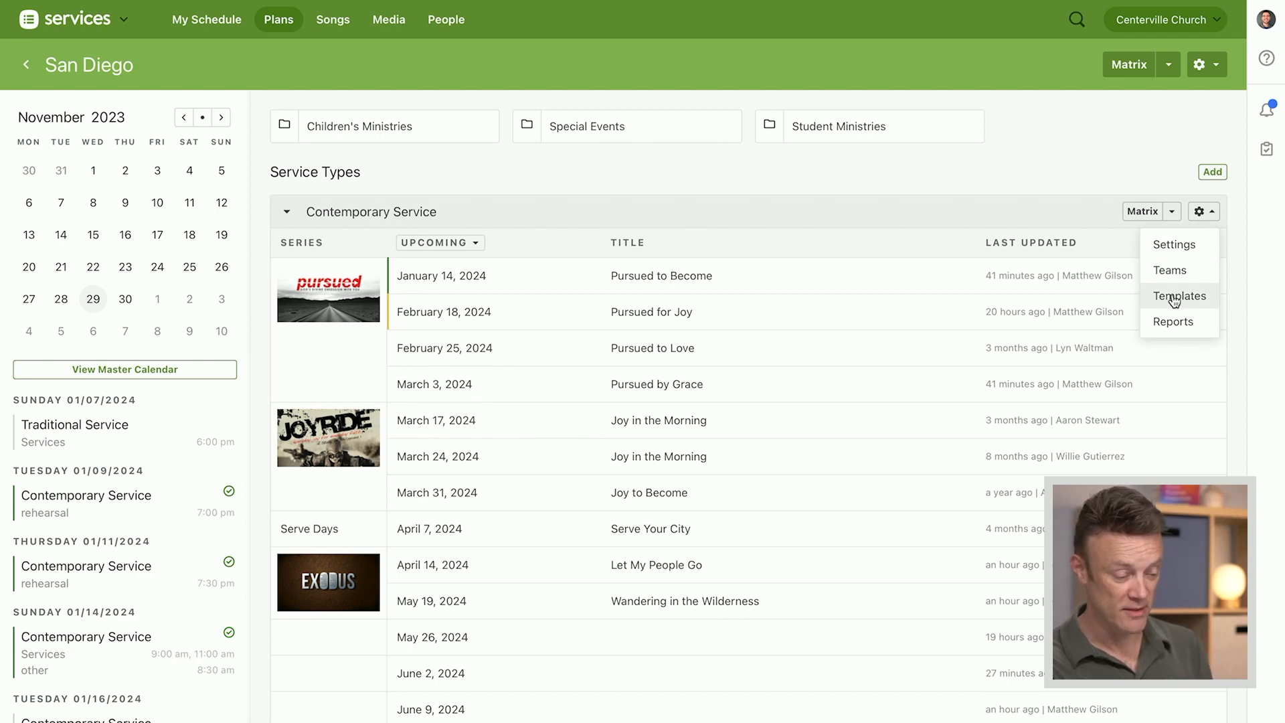
Choose Templates to list the Contemporary Service plan templates.
{"action": "left_click", "coordinate": [1179, 295]}
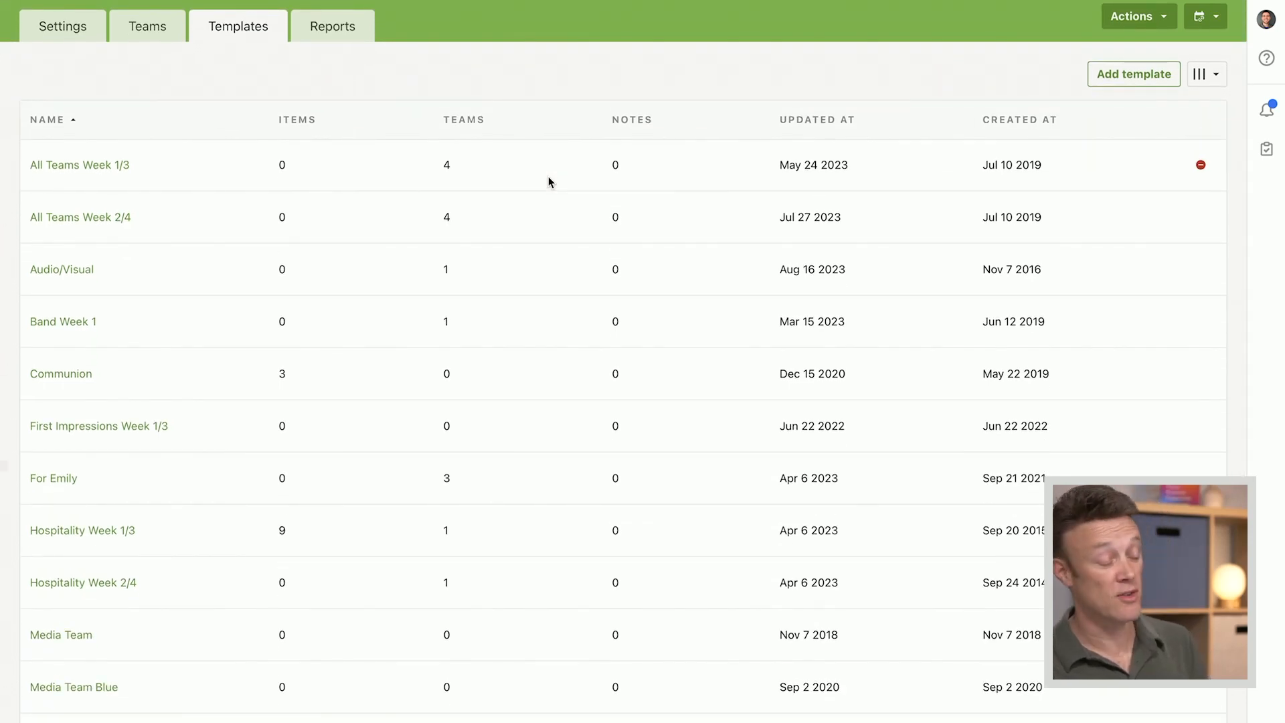
{"action": "mouse_move", "coordinate": [61, 373]}
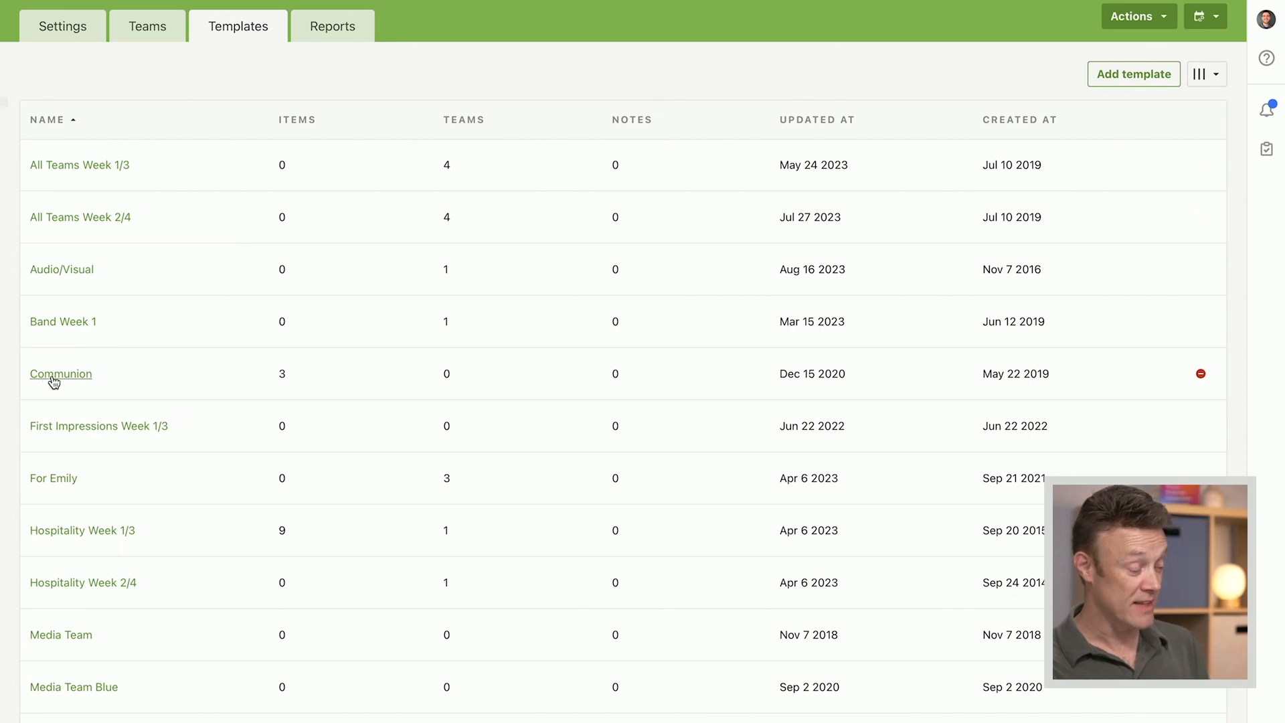
{"action": "mouse_move", "coordinate": [69, 382]}
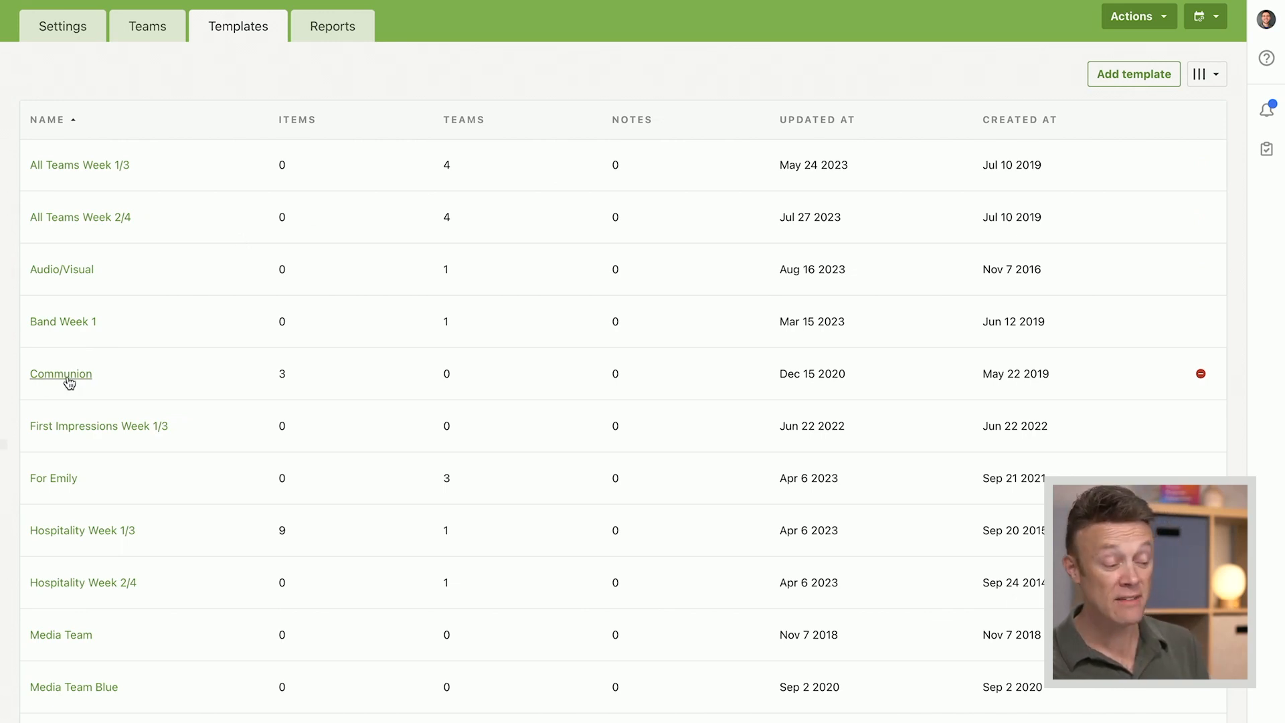
{"action": "mouse_move", "coordinate": [146, 361]}
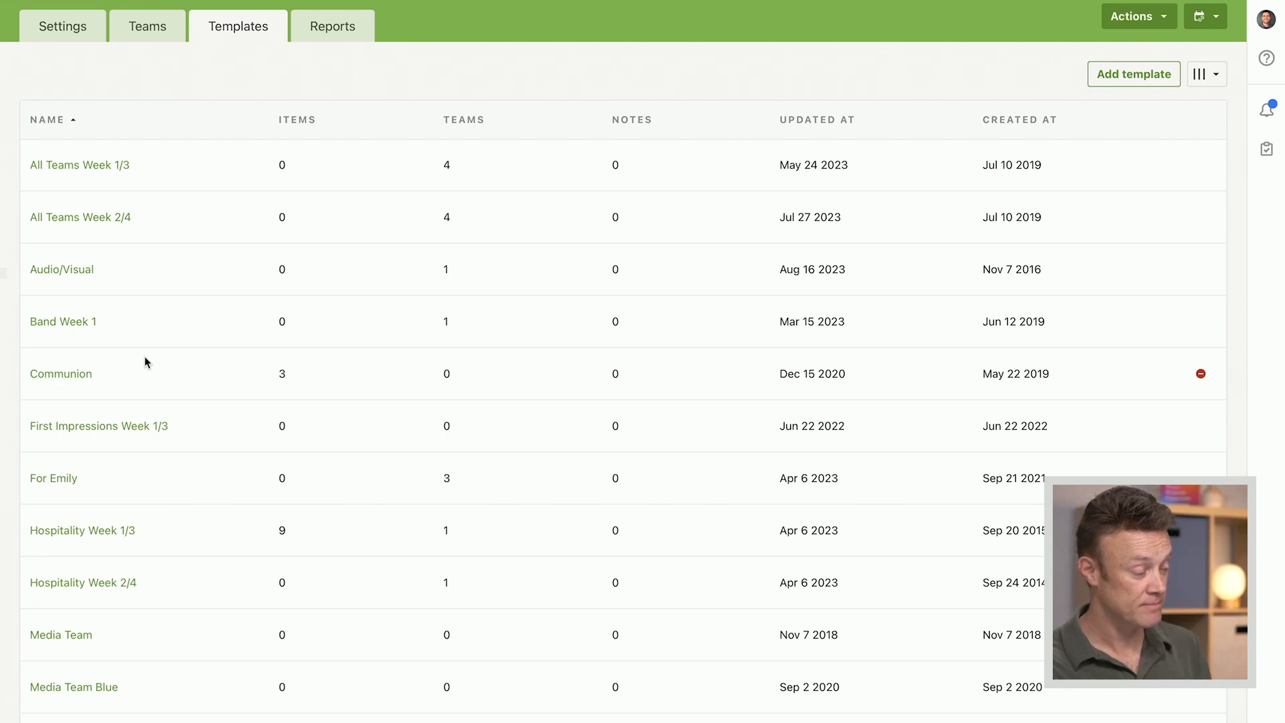
Open the Communion template with Communion Setup, Song / Pass the Elements, and Prayer.
{"action": "left_click", "coordinate": [61, 374]}
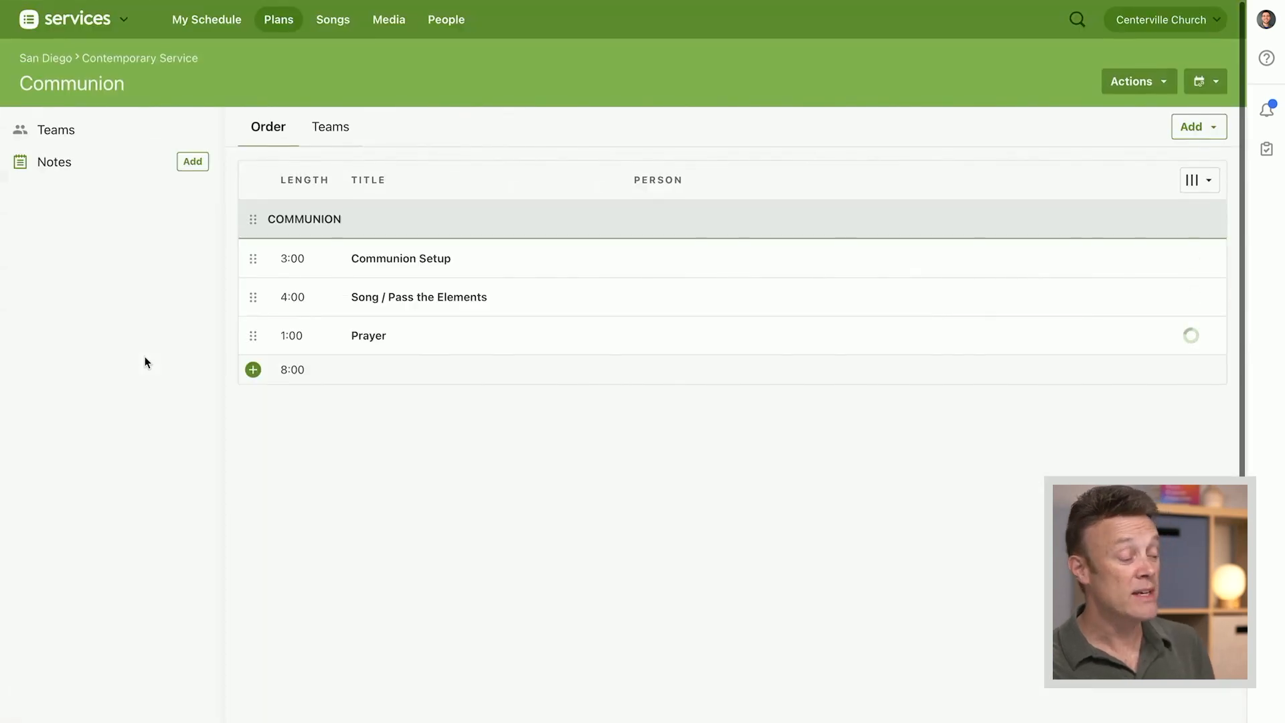
{"action": "mouse_move", "coordinate": [470, 260]}
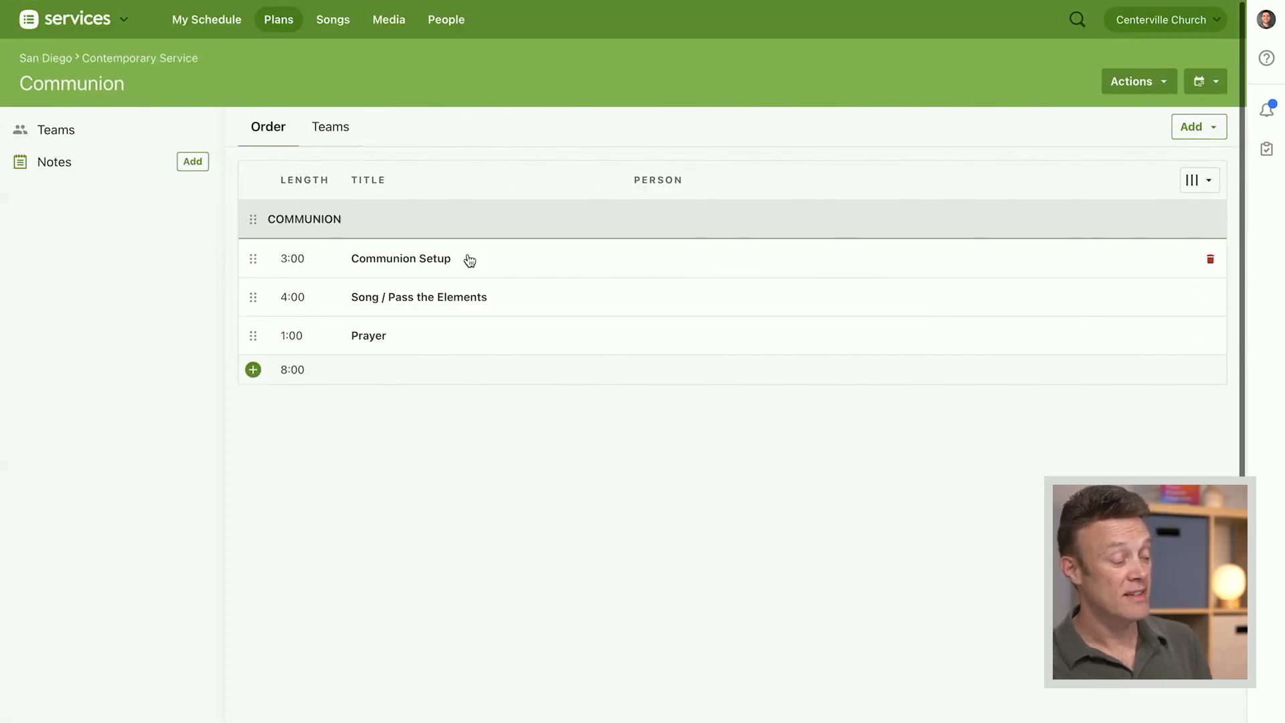
{"action": "mouse_move", "coordinate": [473, 303]}
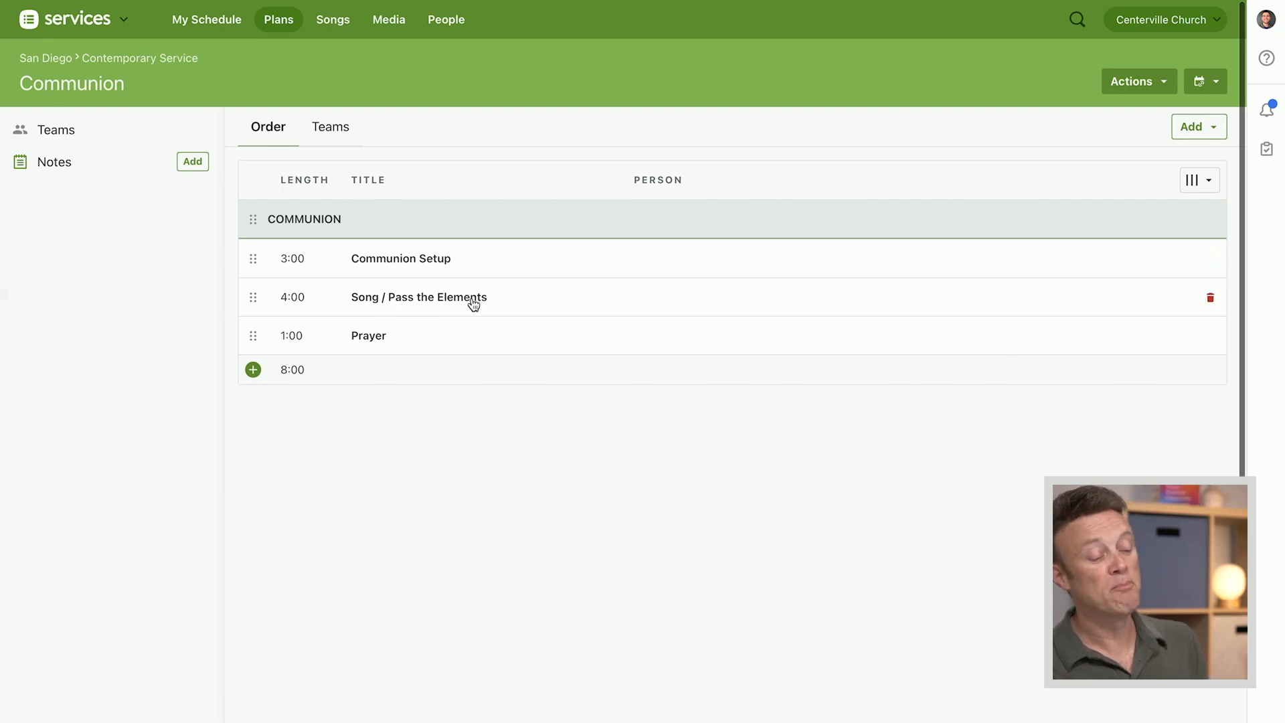
{"action": "mouse_move", "coordinate": [493, 300]}
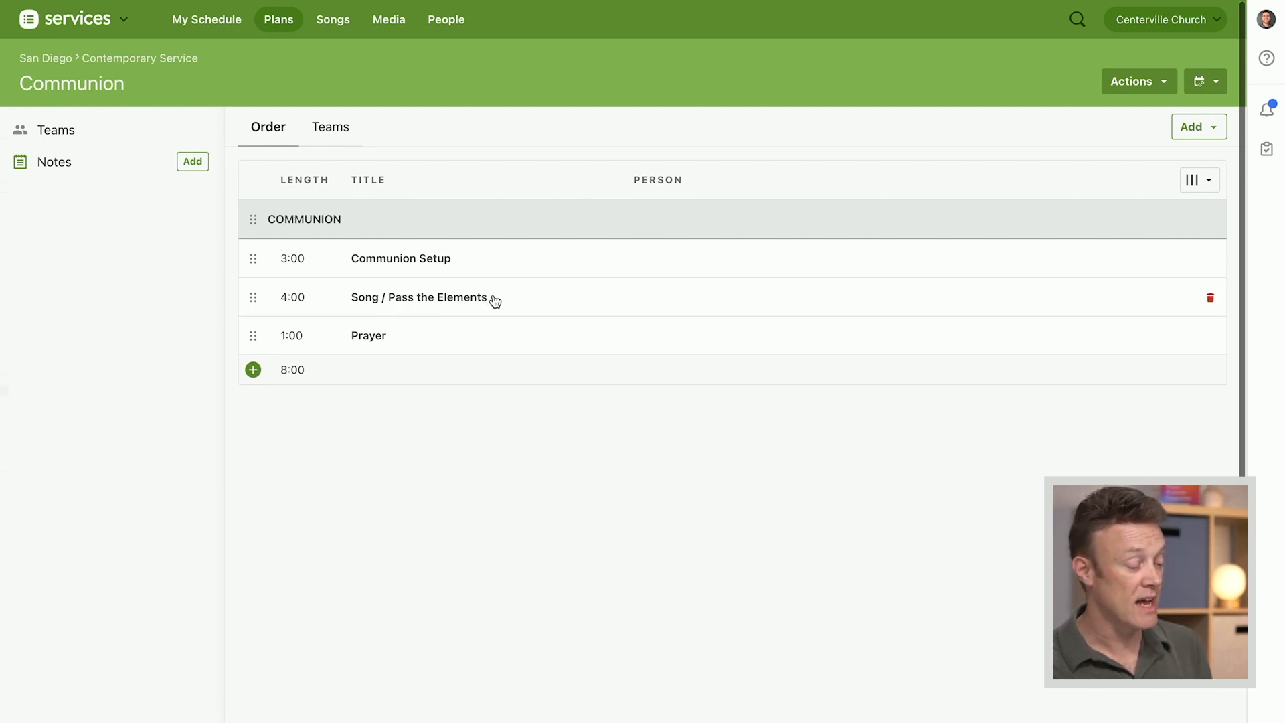
{"action": "mouse_move", "coordinate": [381, 248]}
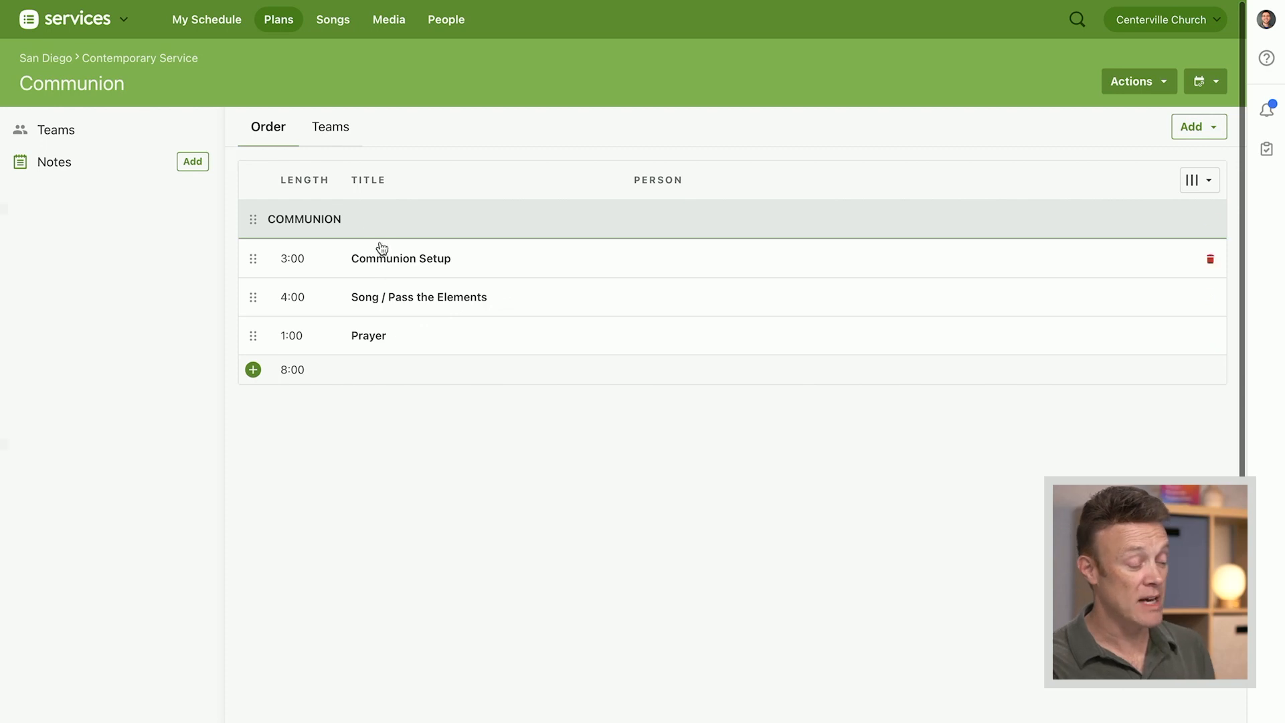
{"action": "mouse_move", "coordinate": [362, 237]}
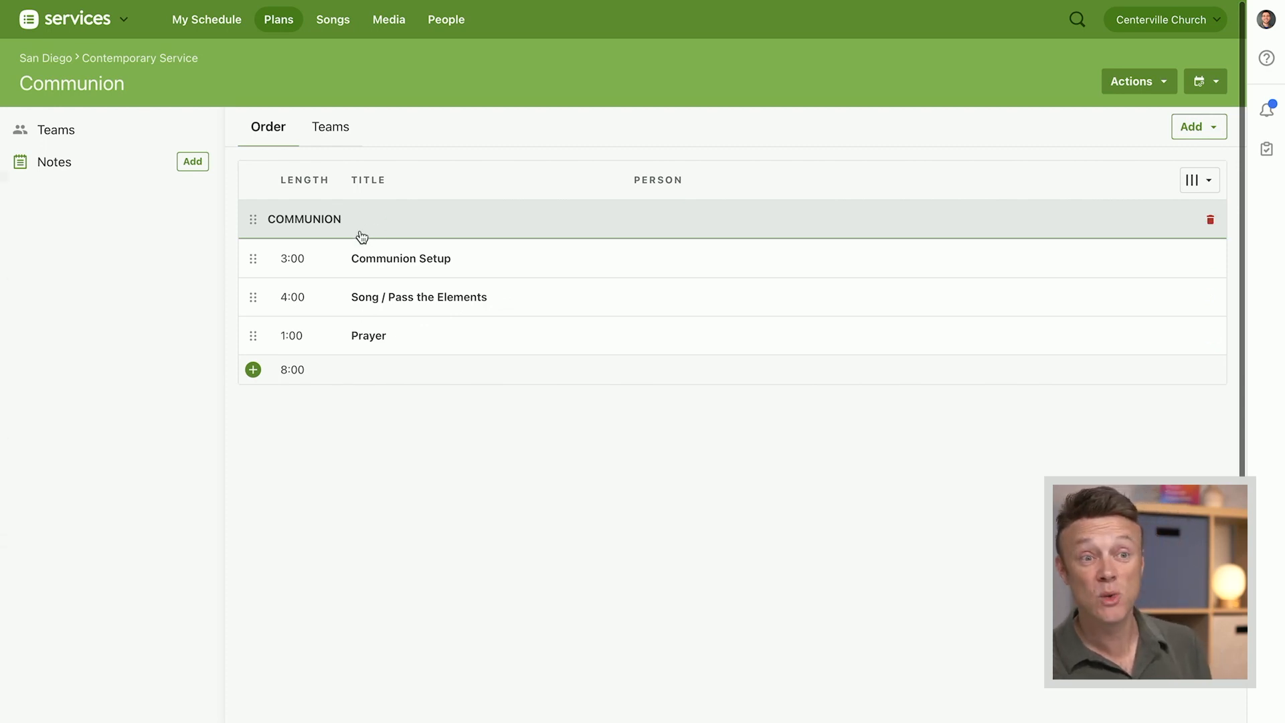
Open the February 18, 2024 Contemporary Service plan from Recent Plans and view its order.
{"action": "left_click", "coordinate": [278, 19]}
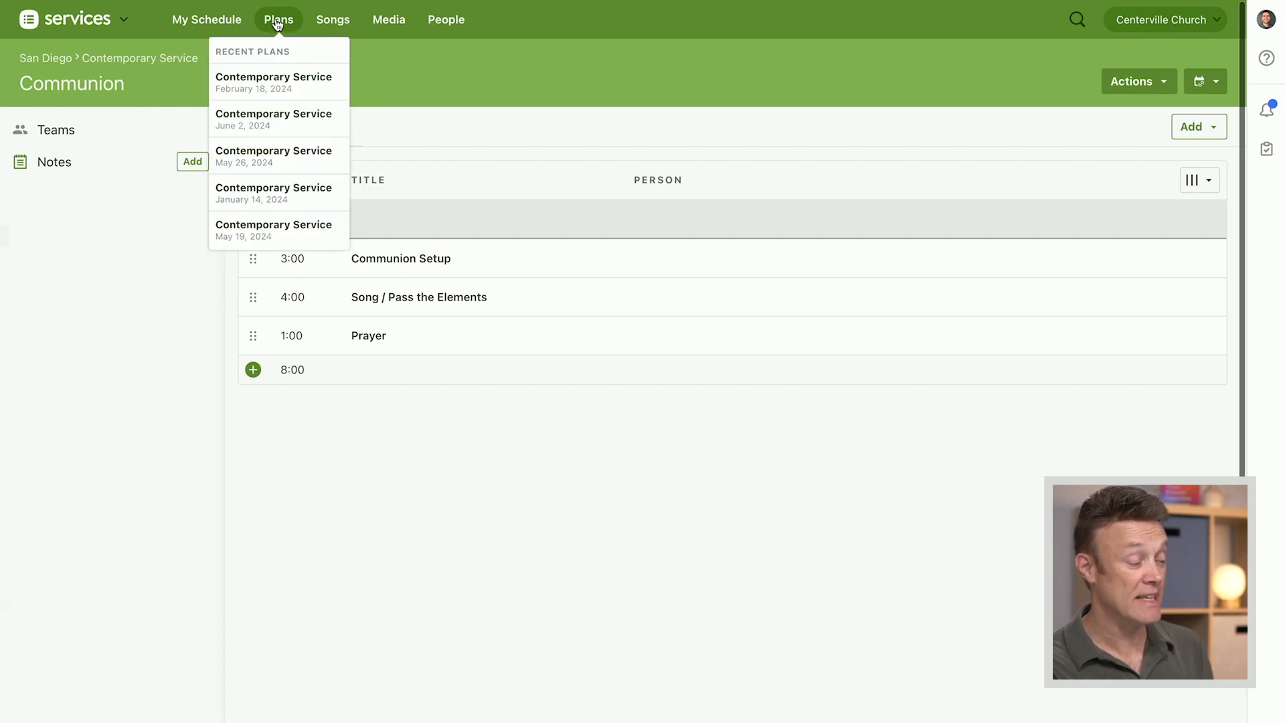
{"action": "mouse_move", "coordinate": [282, 66]}
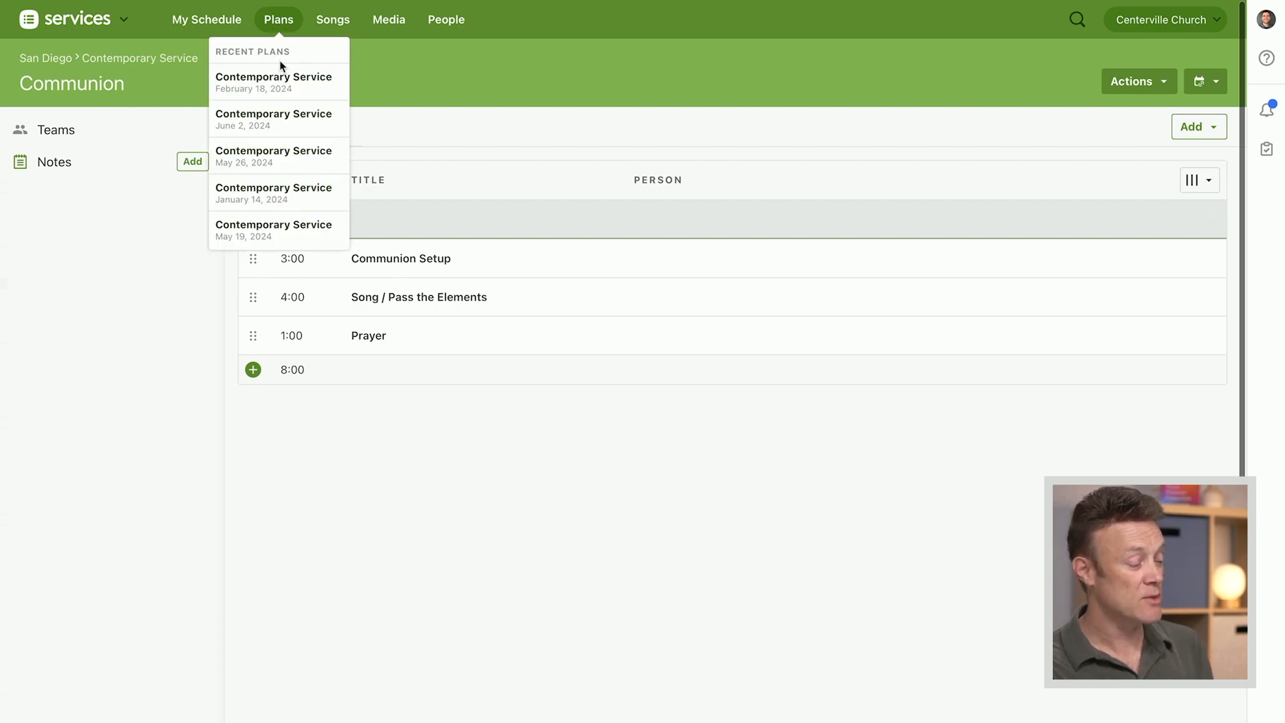
{"action": "mouse_move", "coordinate": [282, 82]}
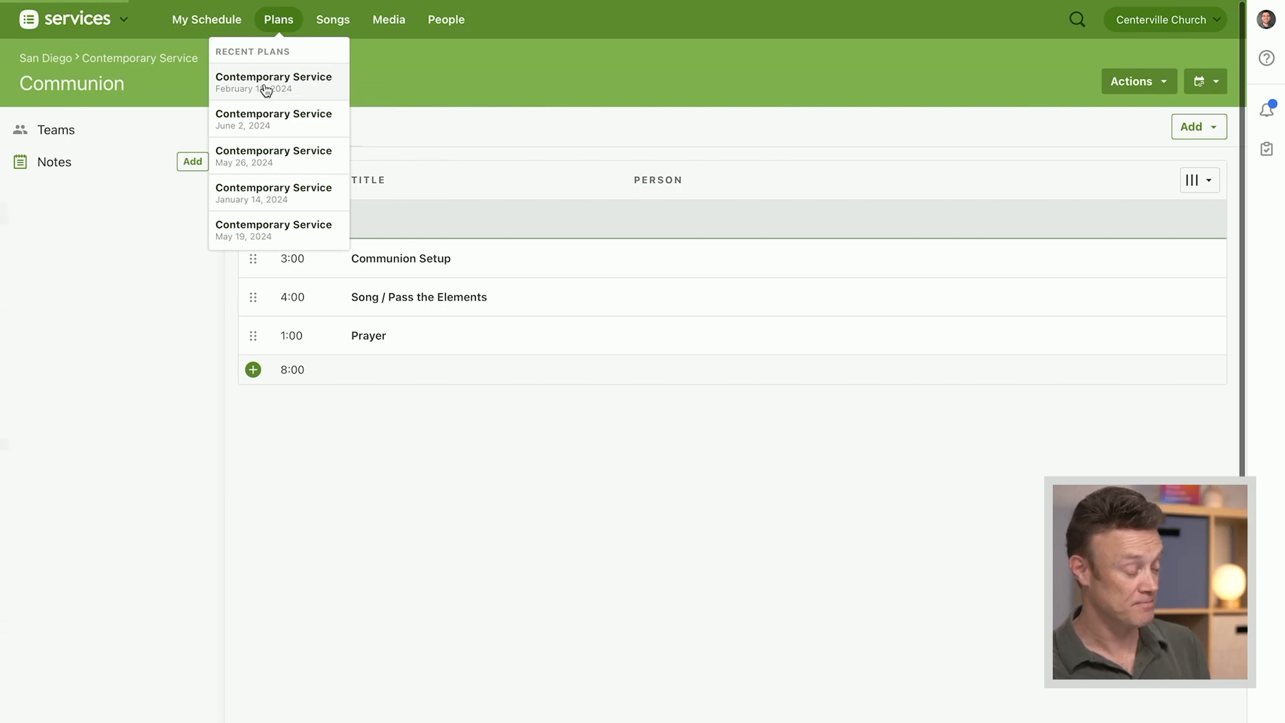
{"action": "left_click", "coordinate": [274, 82]}
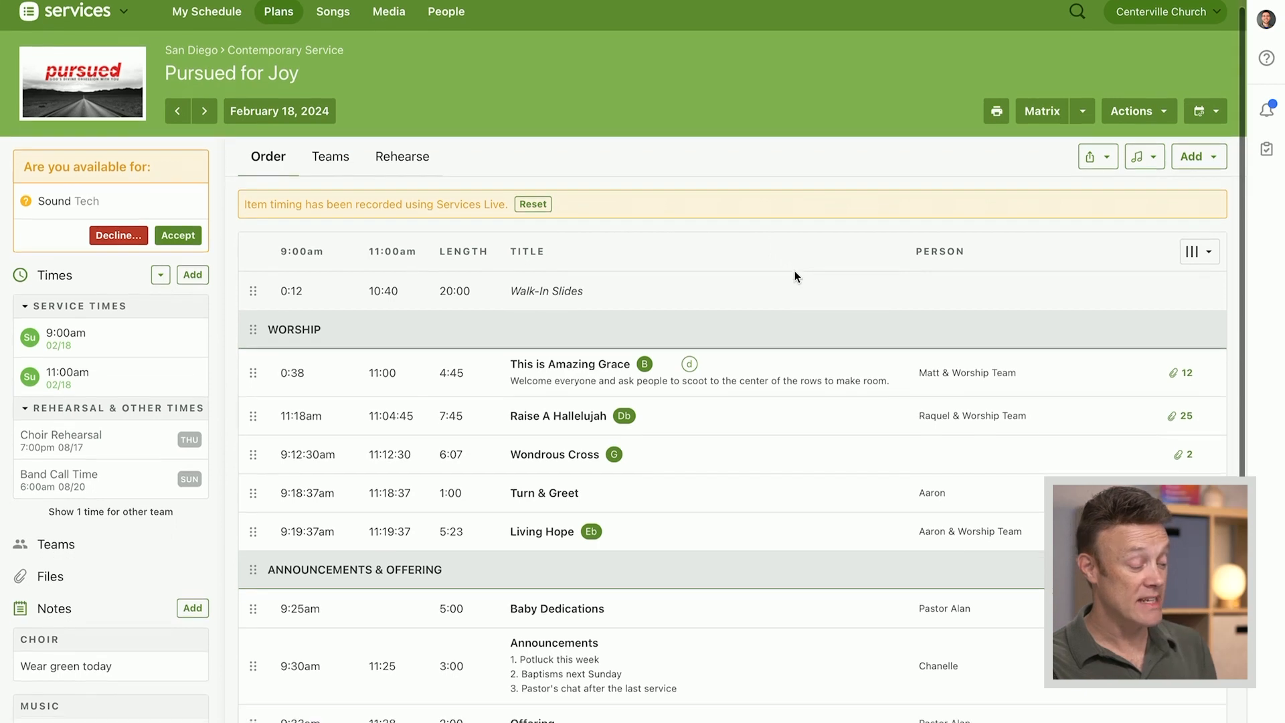
{"action": "scroll", "scroll_direction": "down", "scroll_amount": 3}
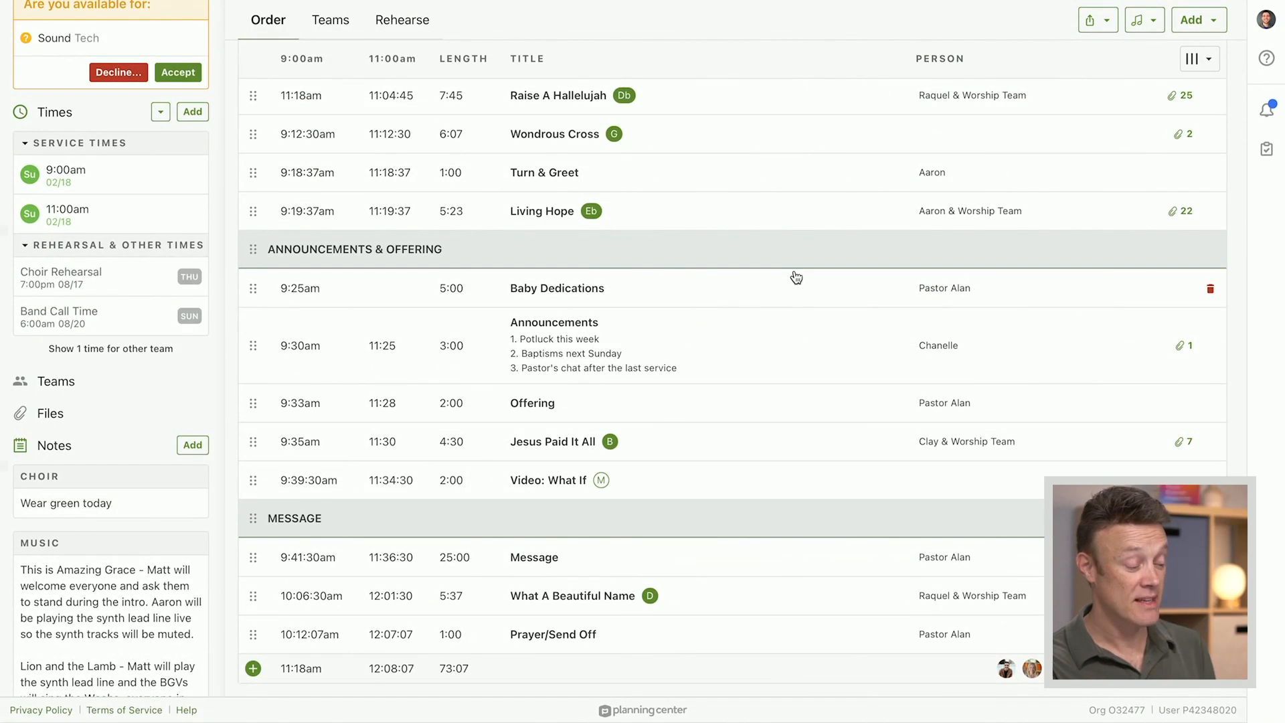
{"action": "mouse_move", "coordinate": [796, 275]}
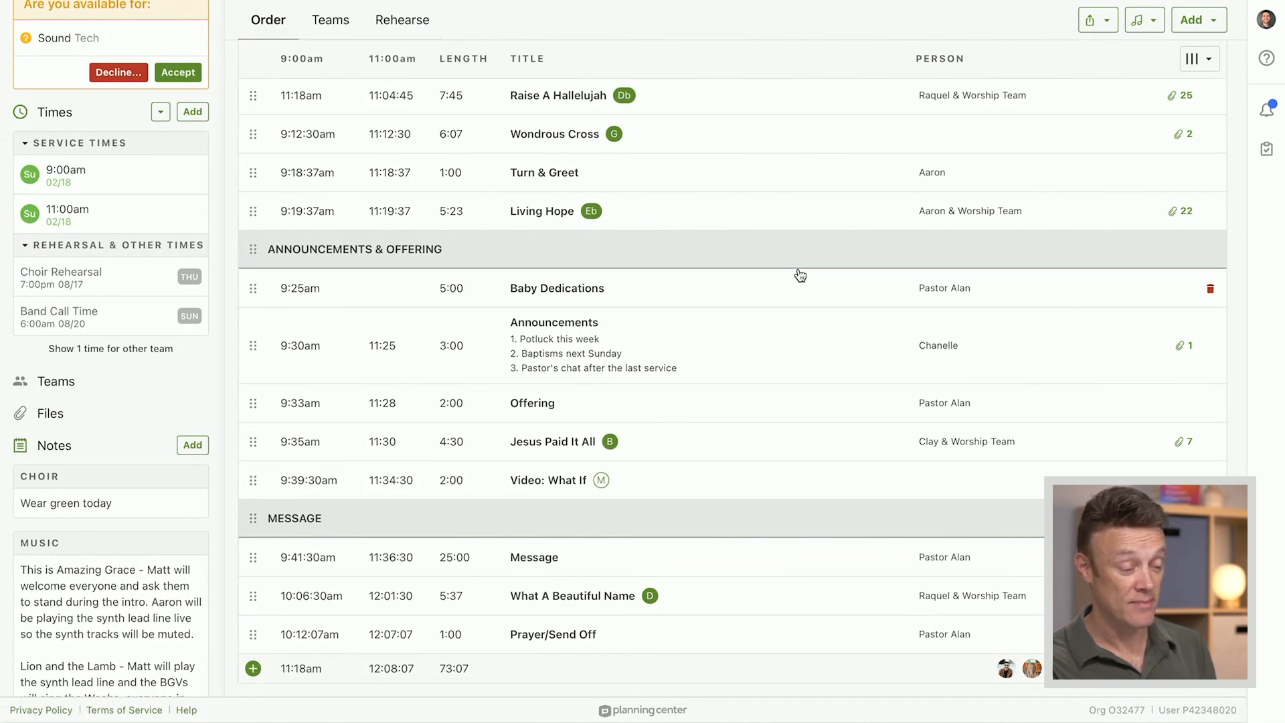
Show the Order tab's Add menu with Item, Header, Song, Media and Import template.
{"action": "left_click", "coordinate": [1193, 19]}
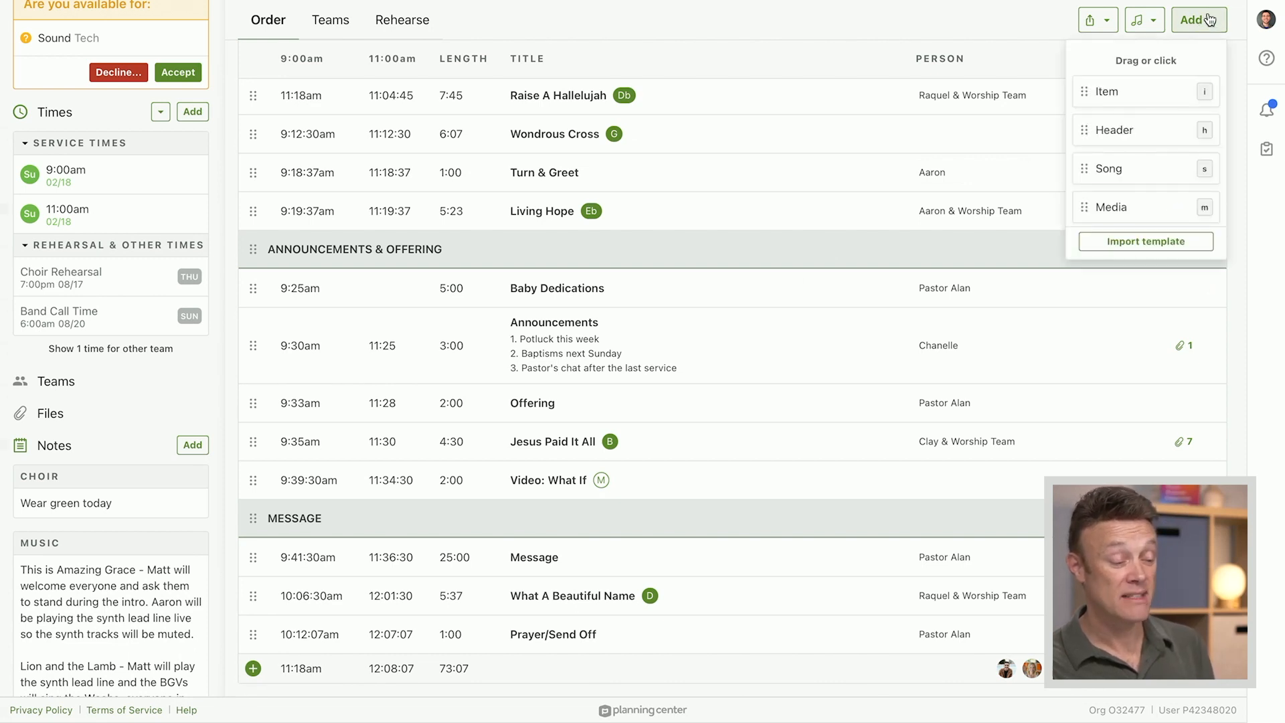
{"action": "mouse_move", "coordinate": [1124, 193]}
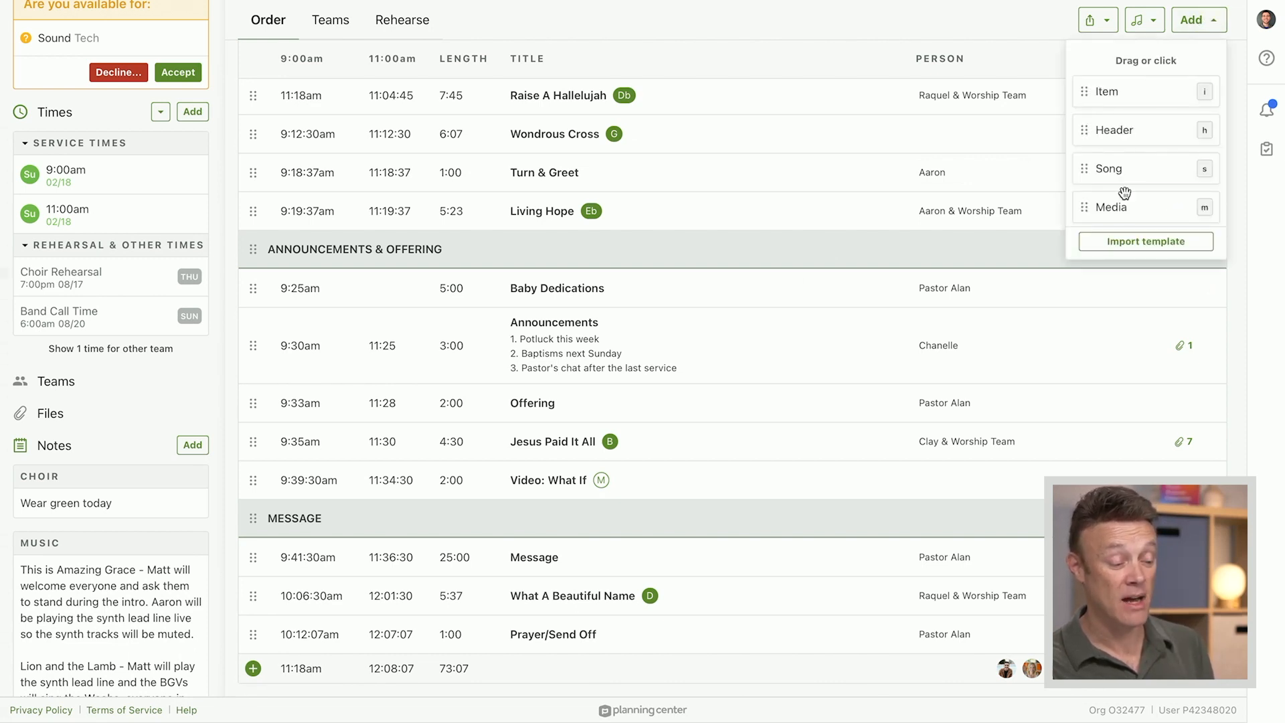
{"action": "mouse_move", "coordinate": [1145, 241]}
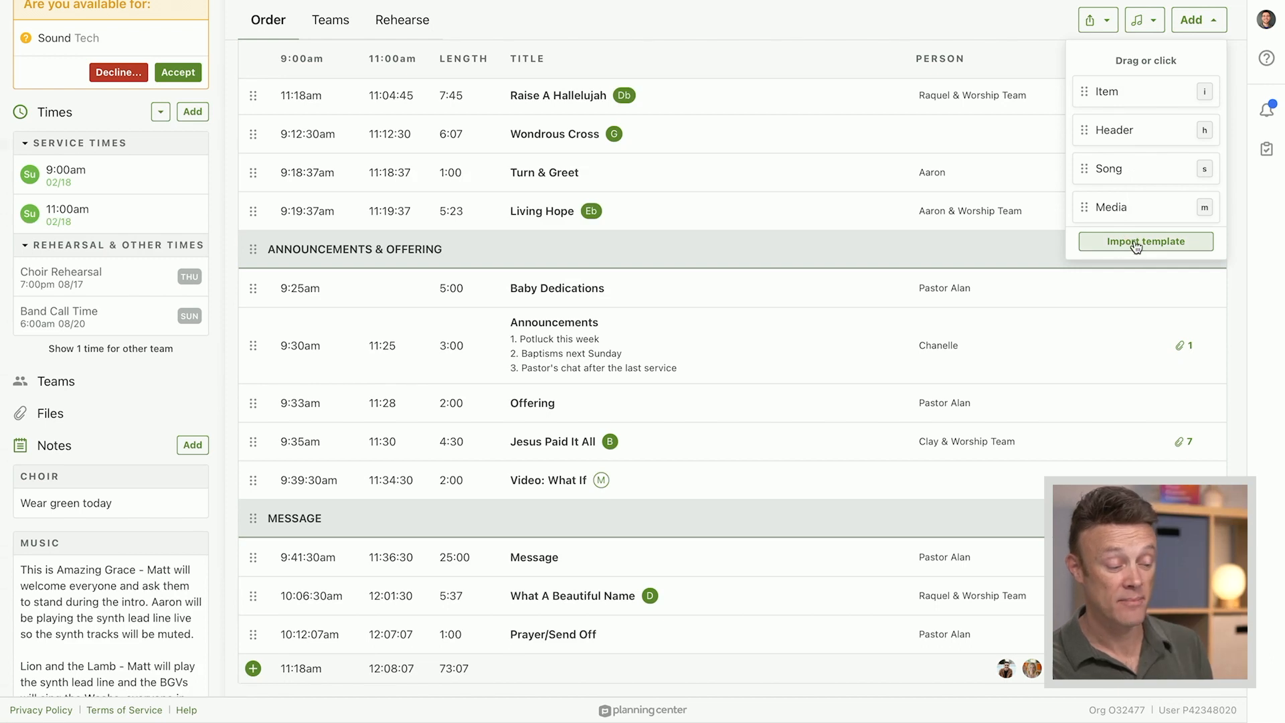
{"action": "mouse_move", "coordinate": [1157, 247]}
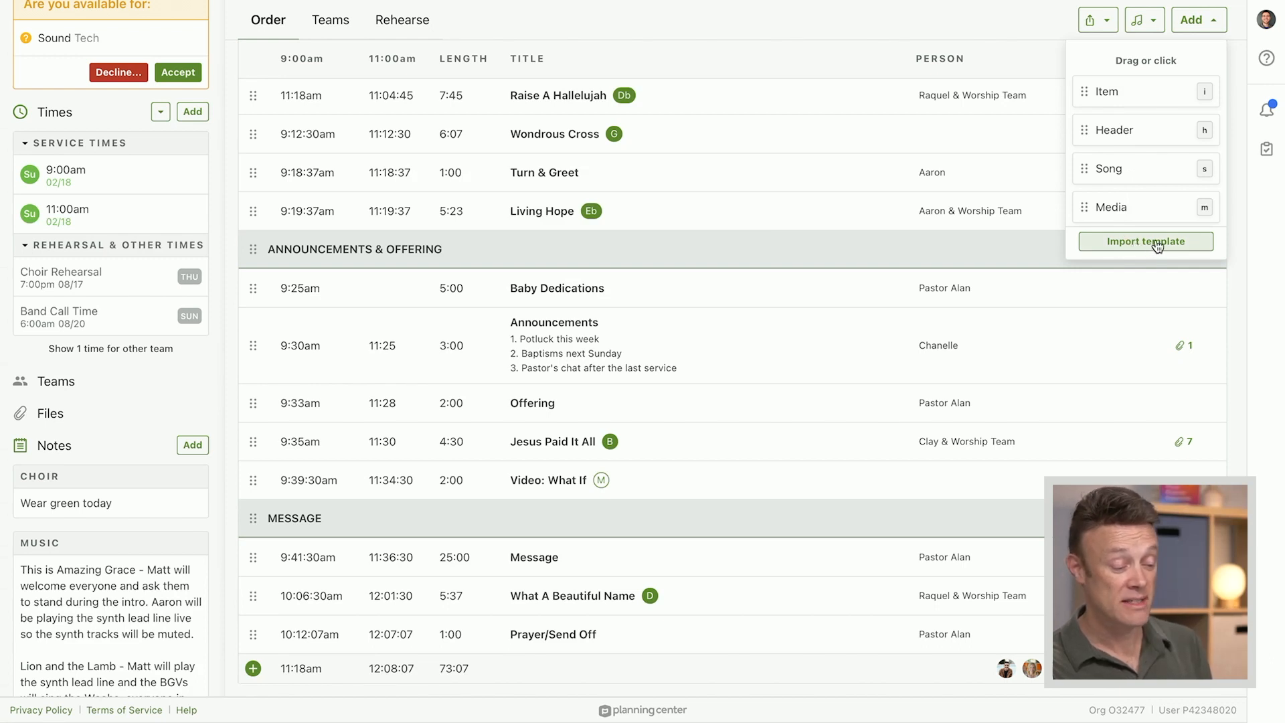
Import the Communion template's items into the February 18, 2024 plan.
{"action": "left_click", "coordinate": [1145, 241]}
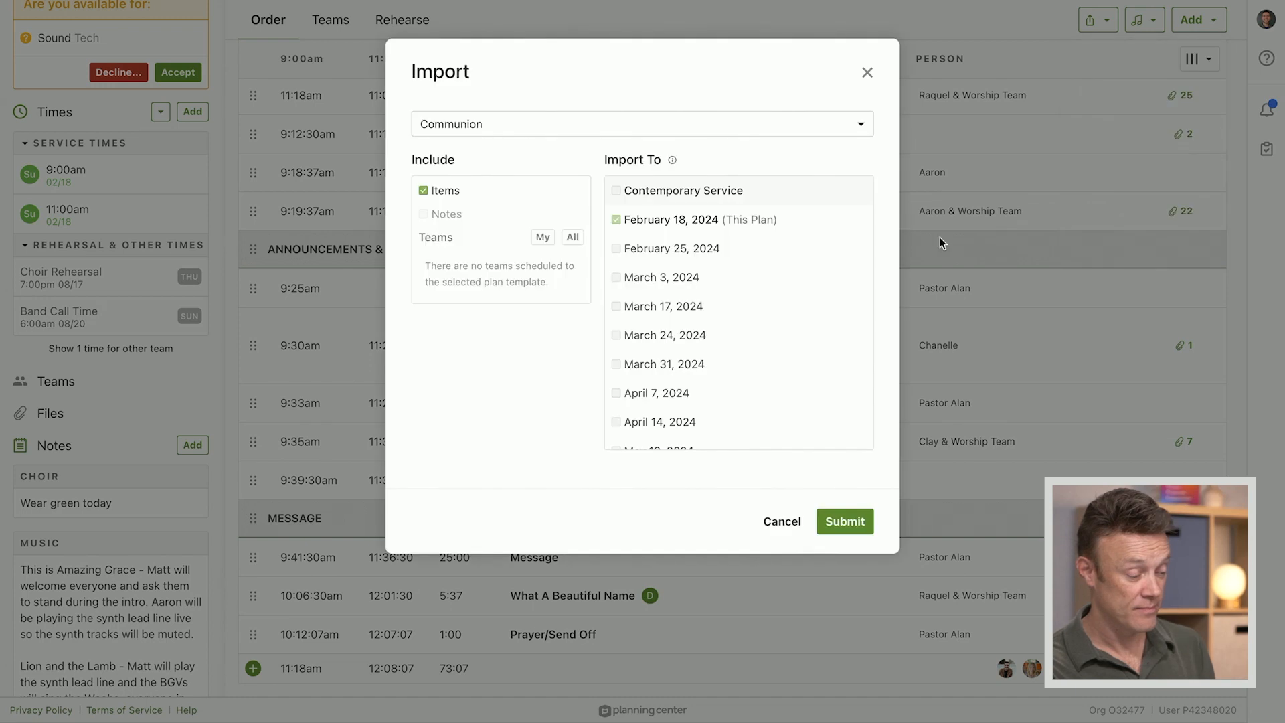
{"action": "mouse_move", "coordinate": [510, 129]}
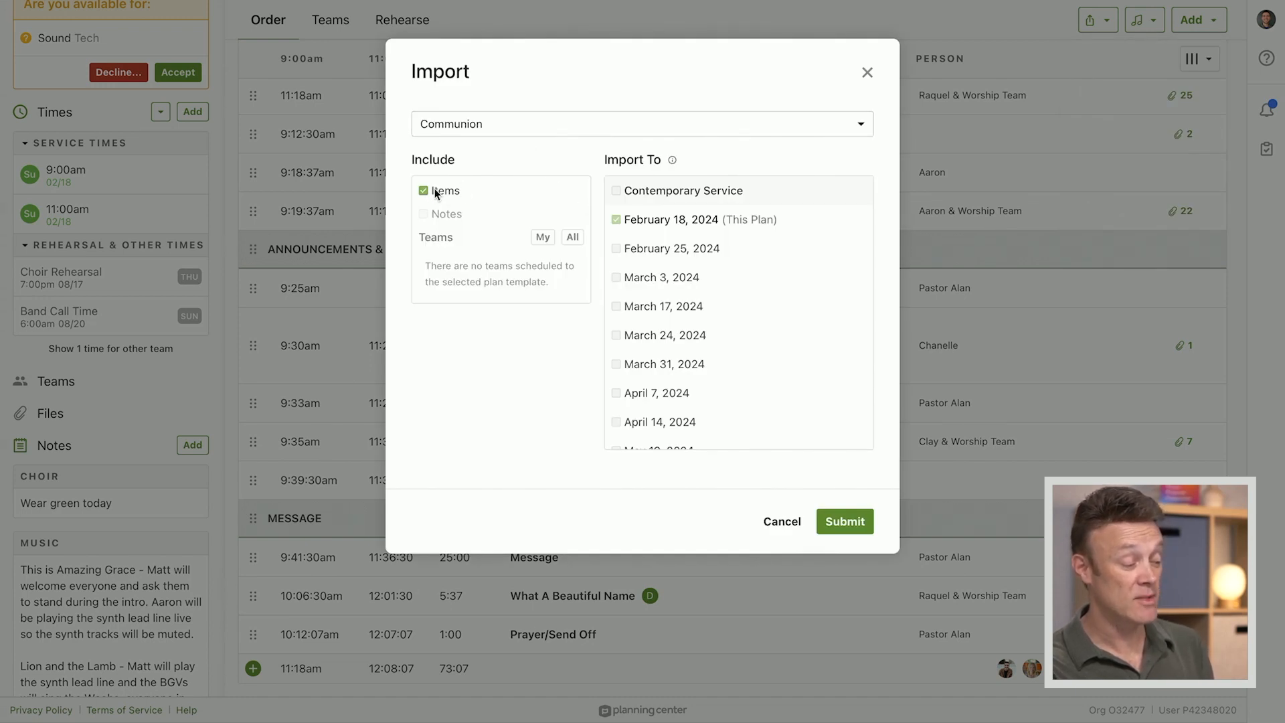
{"action": "mouse_move", "coordinate": [449, 194]}
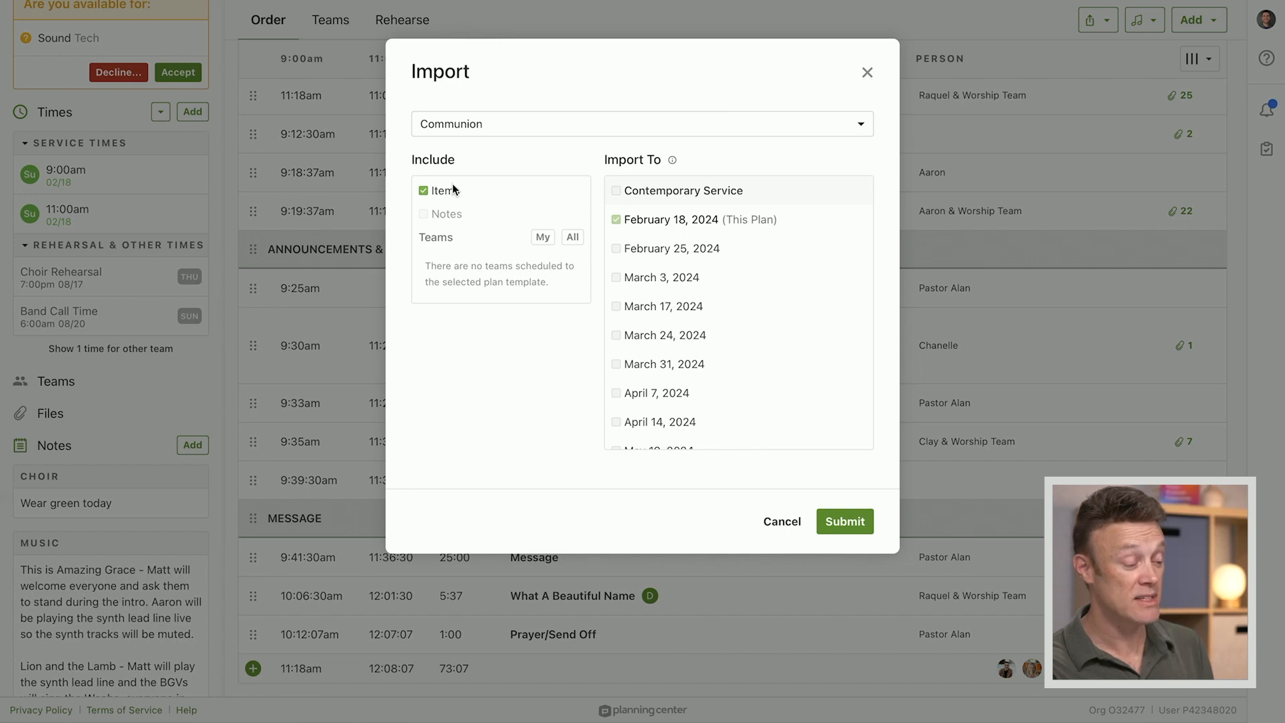
{"action": "mouse_move", "coordinate": [773, 233]}
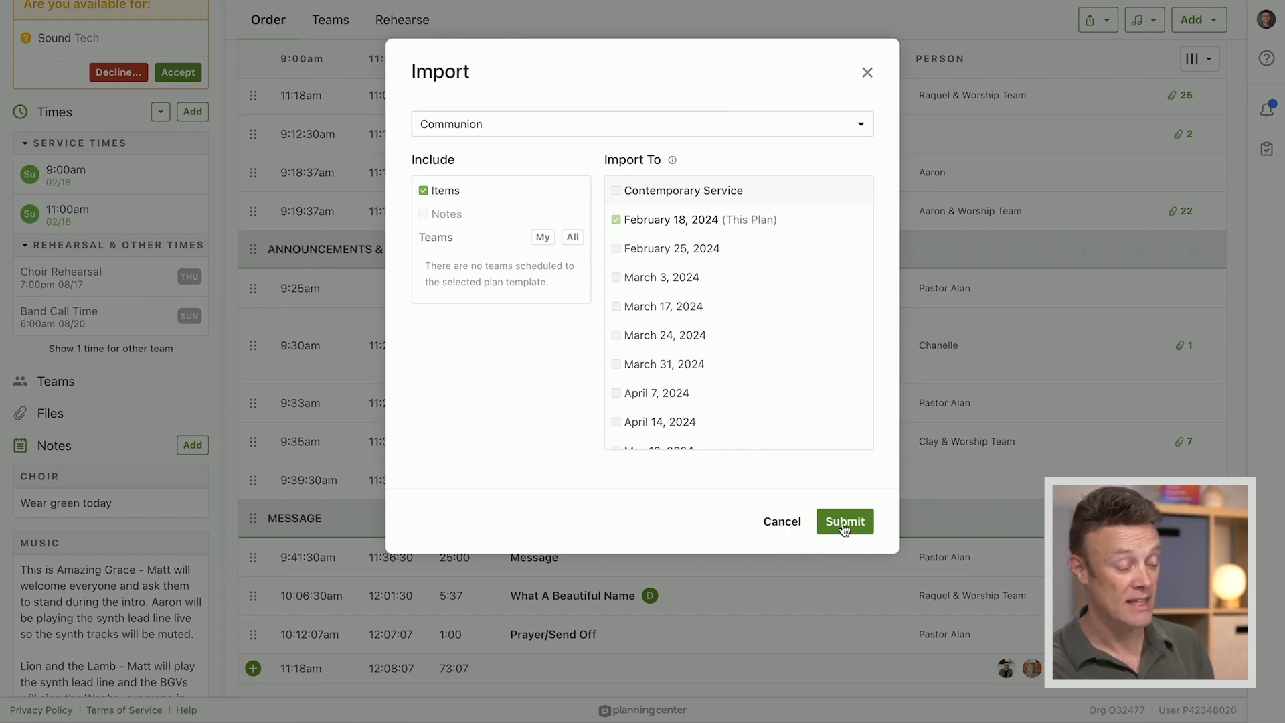
{"action": "left_click", "coordinate": [843, 521]}
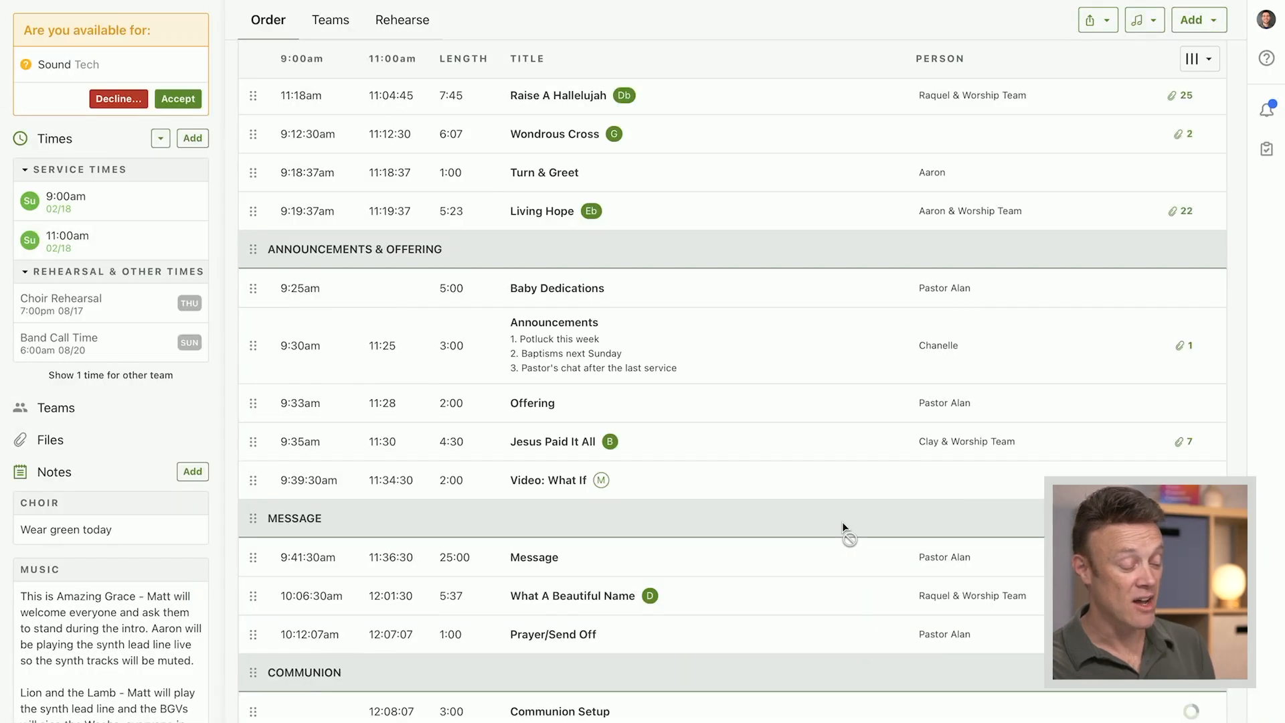
{"action": "scroll", "scroll_direction": "down", "scroll_amount": 3}
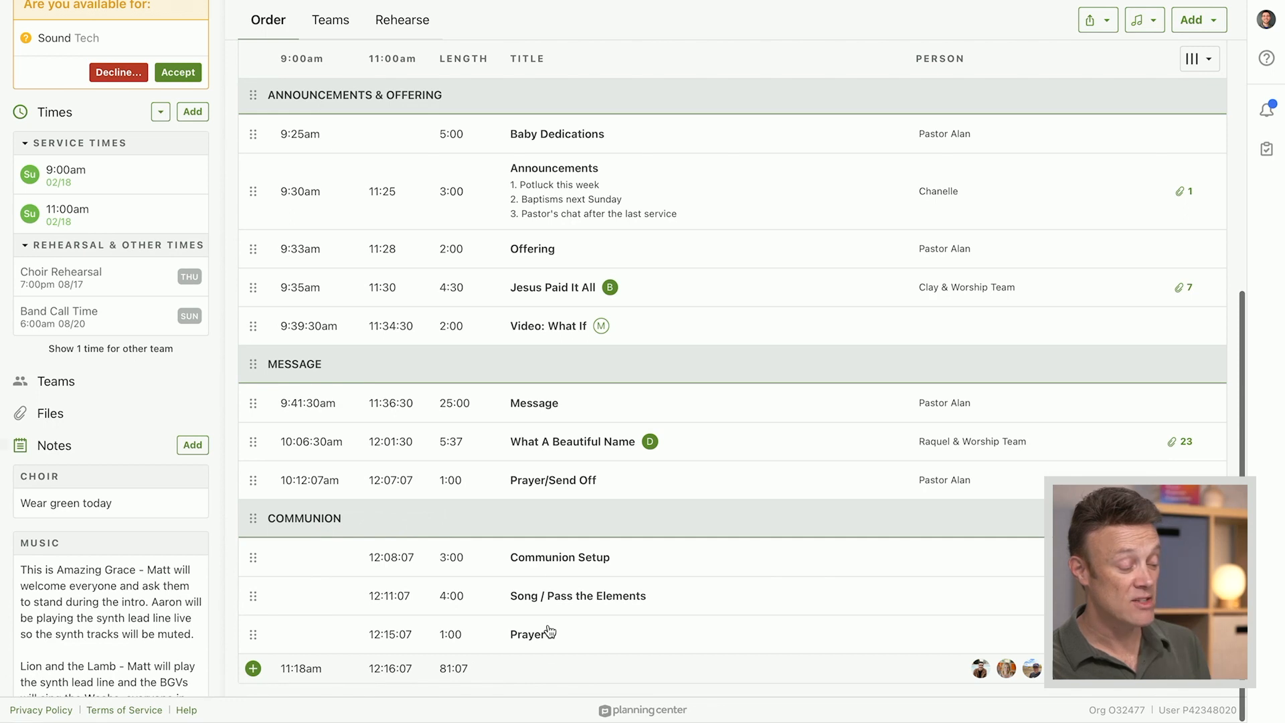
{"action": "mouse_move", "coordinate": [552, 583]}
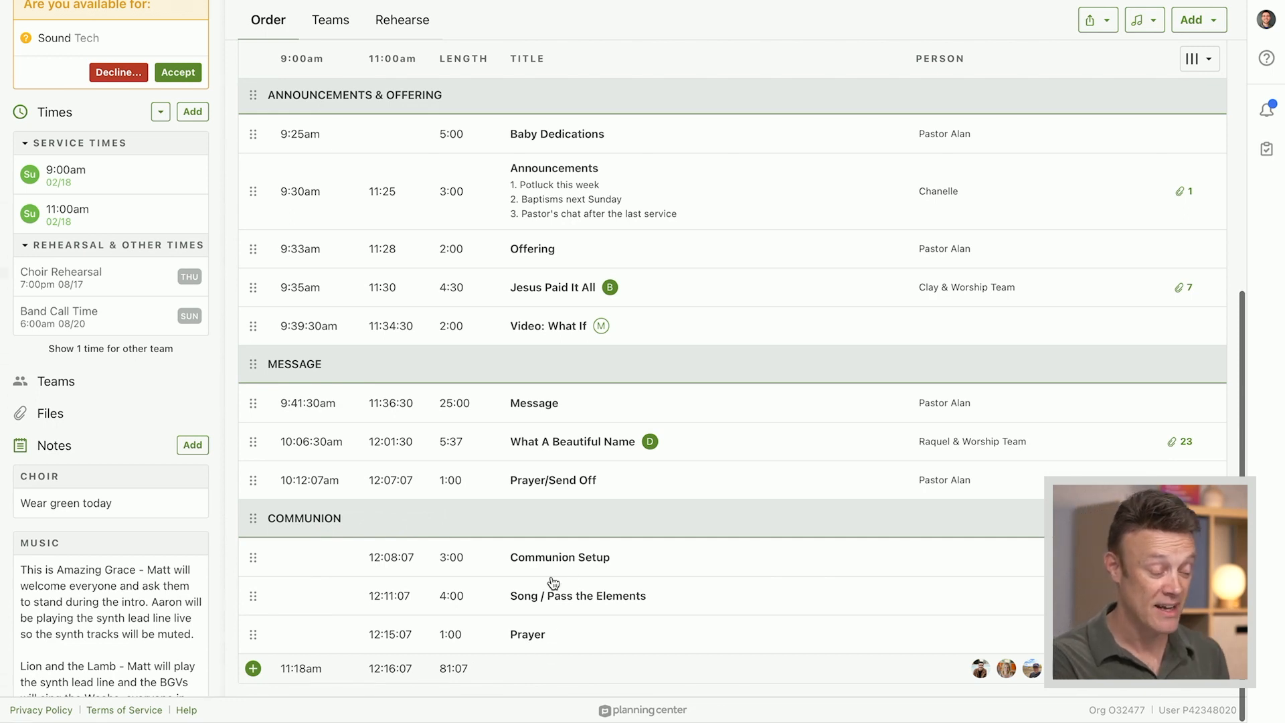
{"action": "mouse_move", "coordinate": [565, 559]}
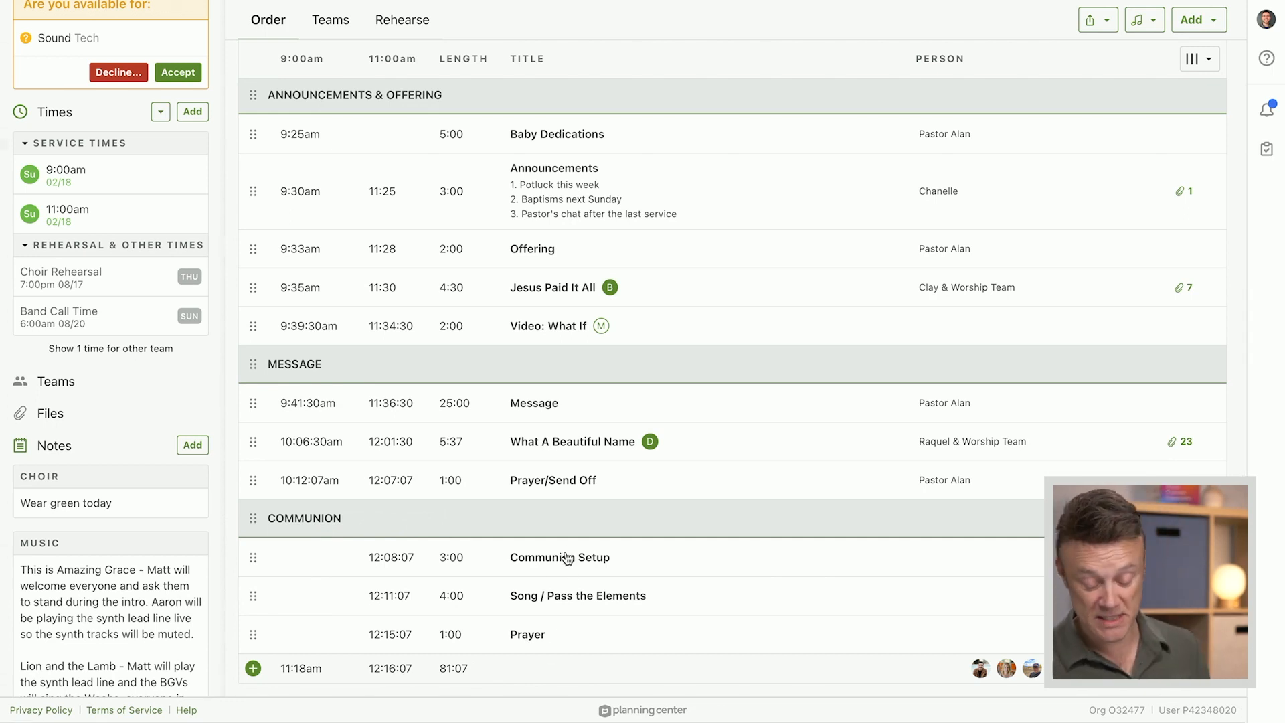